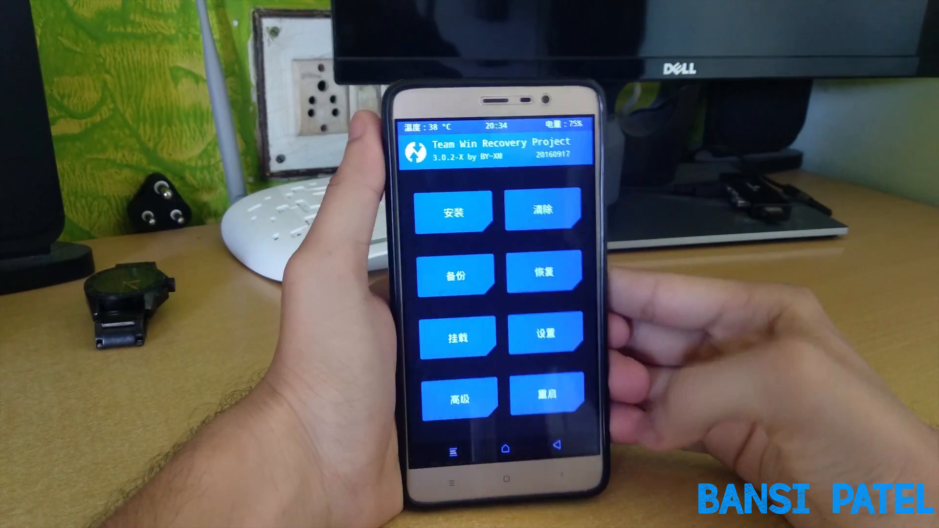
# Change the recovery interface language from Chinese to English via Settings
pyautogui.click(540, 334)
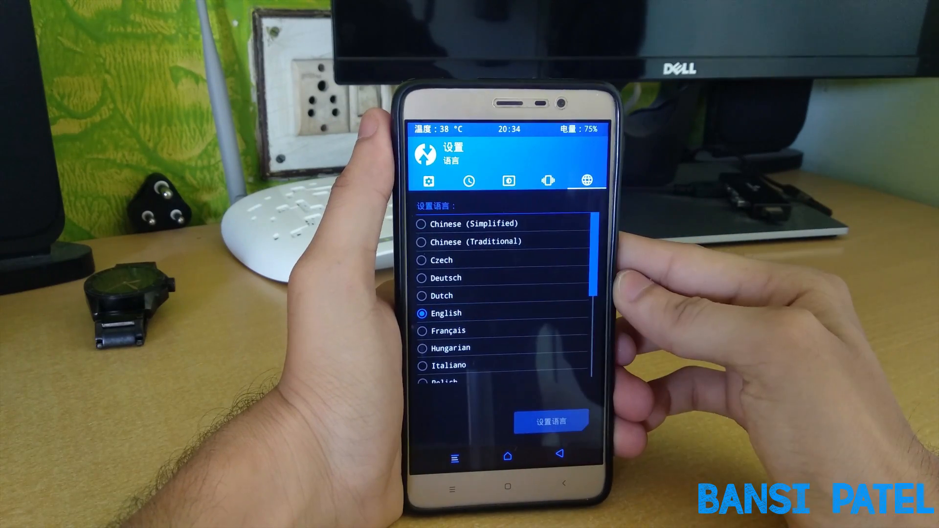
pyautogui.click(550, 420)
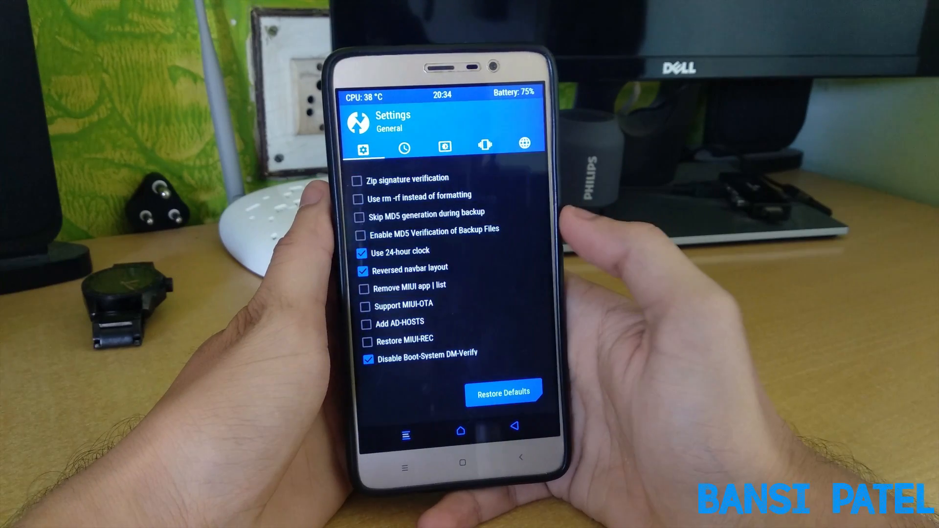
# Tick Support MIUI-OTA in General settings, leaving Disable Boot-System DM-Verify ticked
pyautogui.click(367, 306)
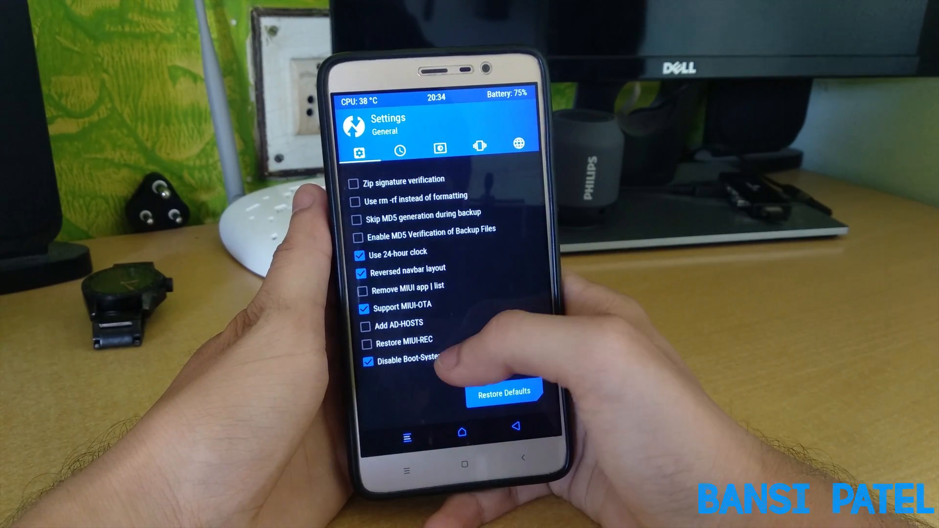
pyautogui.scroll(3)
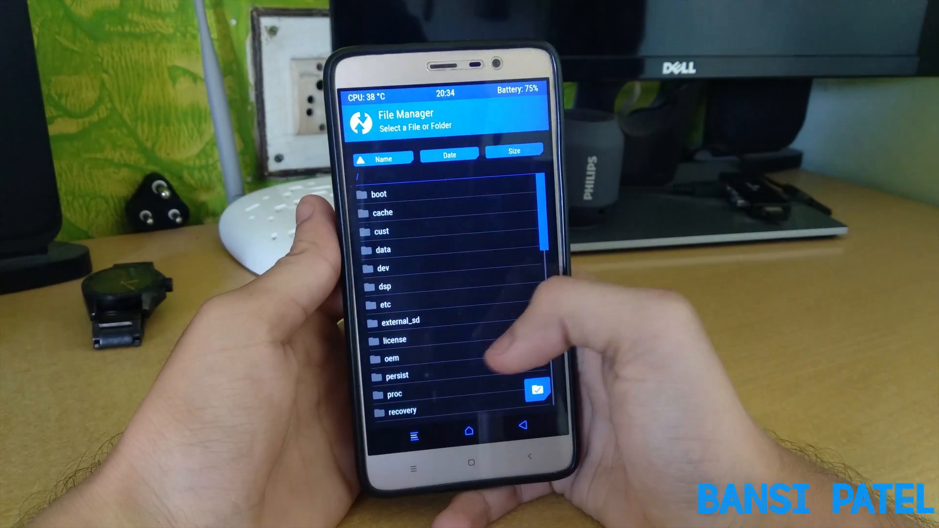
# Browse the / and /sdcard folders in File Manager, then go Home to the main menu
pyautogui.scroll(-3)
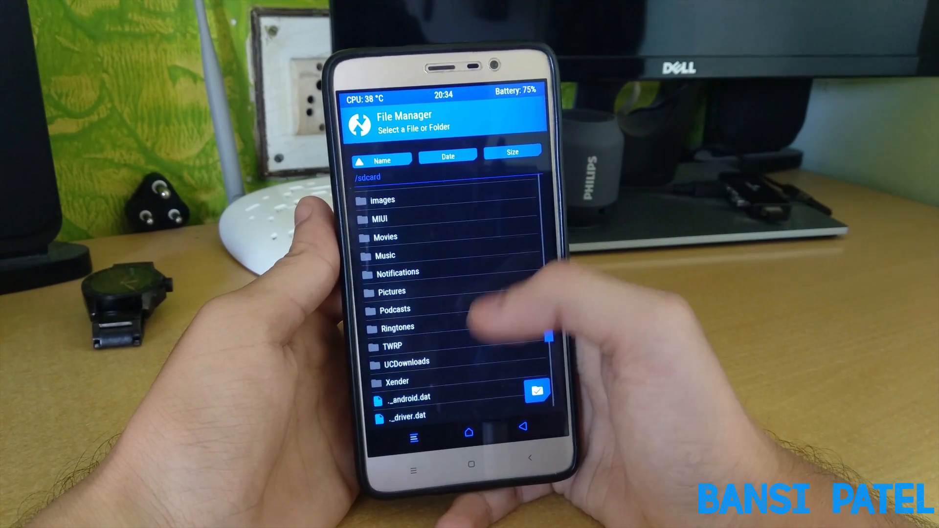
pyautogui.click(393, 345)
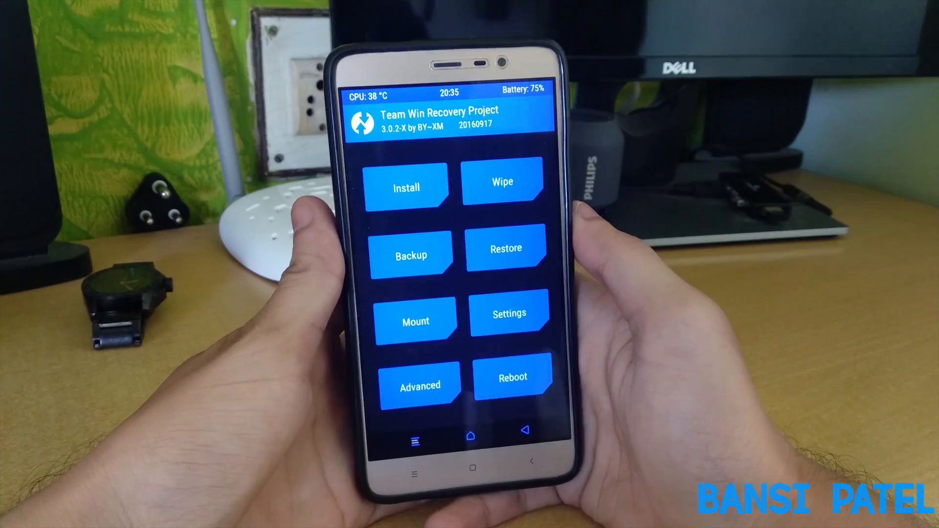
# Begin the SuperSU installation from the Advanced tools menu
pyautogui.click(420, 385)
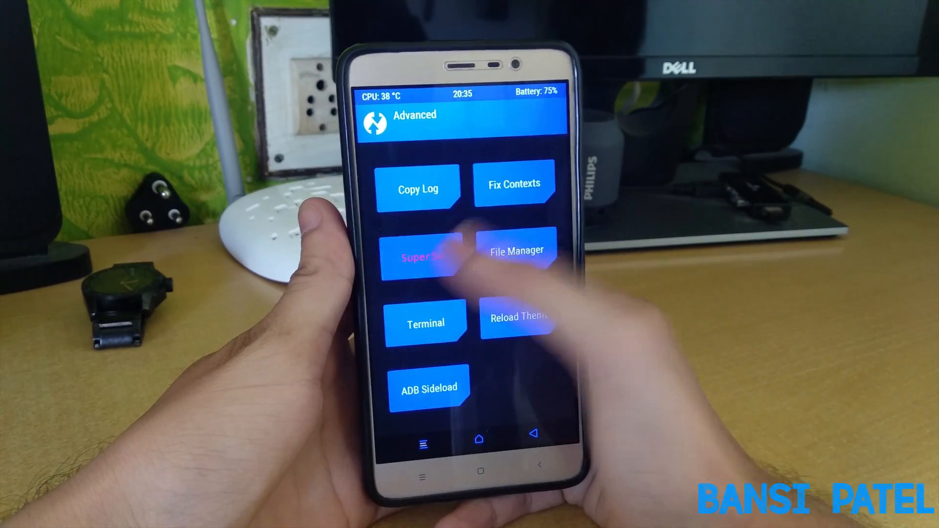
pyautogui.click(426, 250)
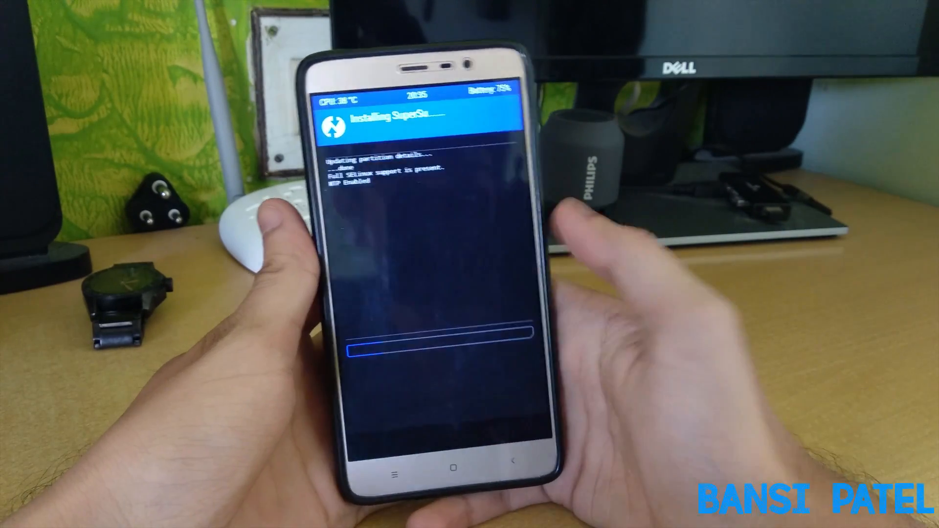